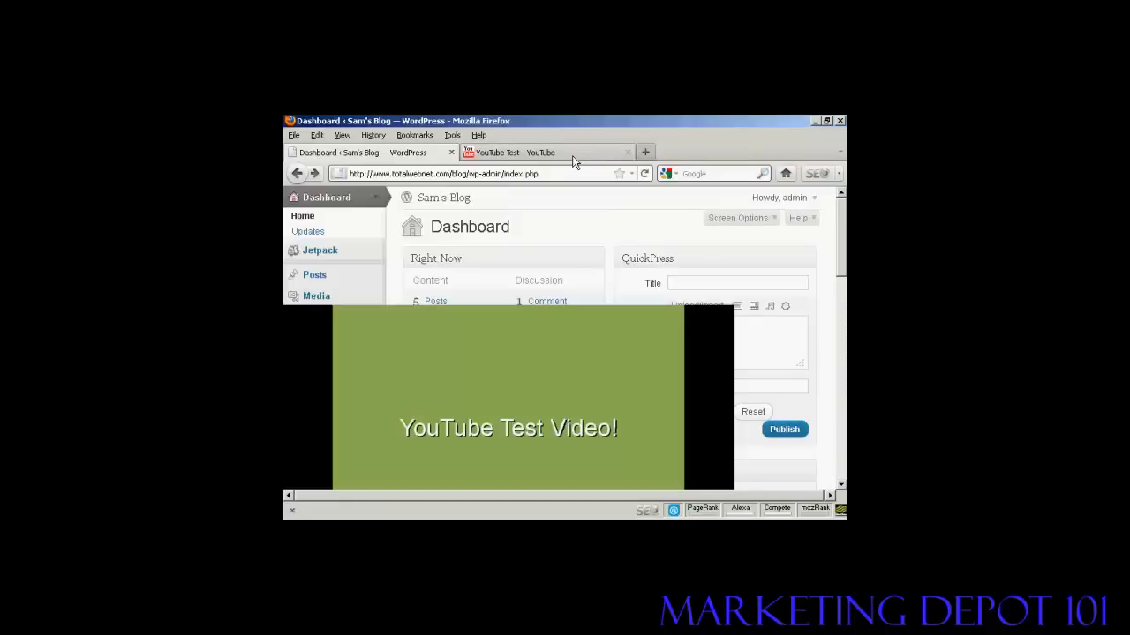
- Bring up the 'YouTube Test' video page and view the details beneath the player
{"action": "left_click", "coordinate": [533, 152]}
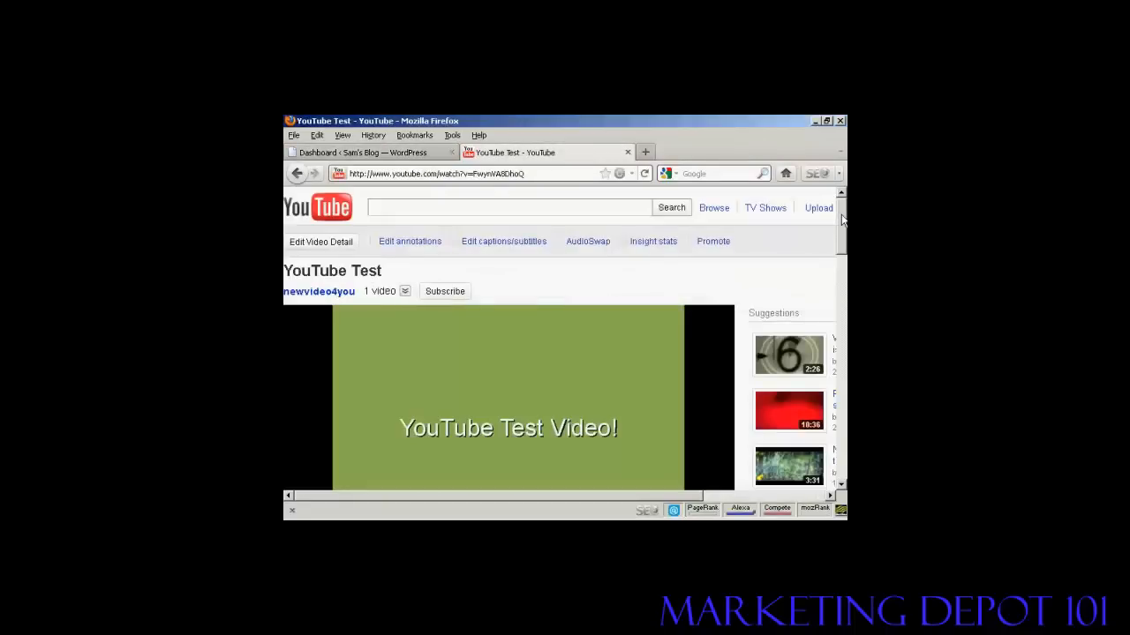
{"action": "scroll", "scroll_direction": "down", "scroll_amount": 3}
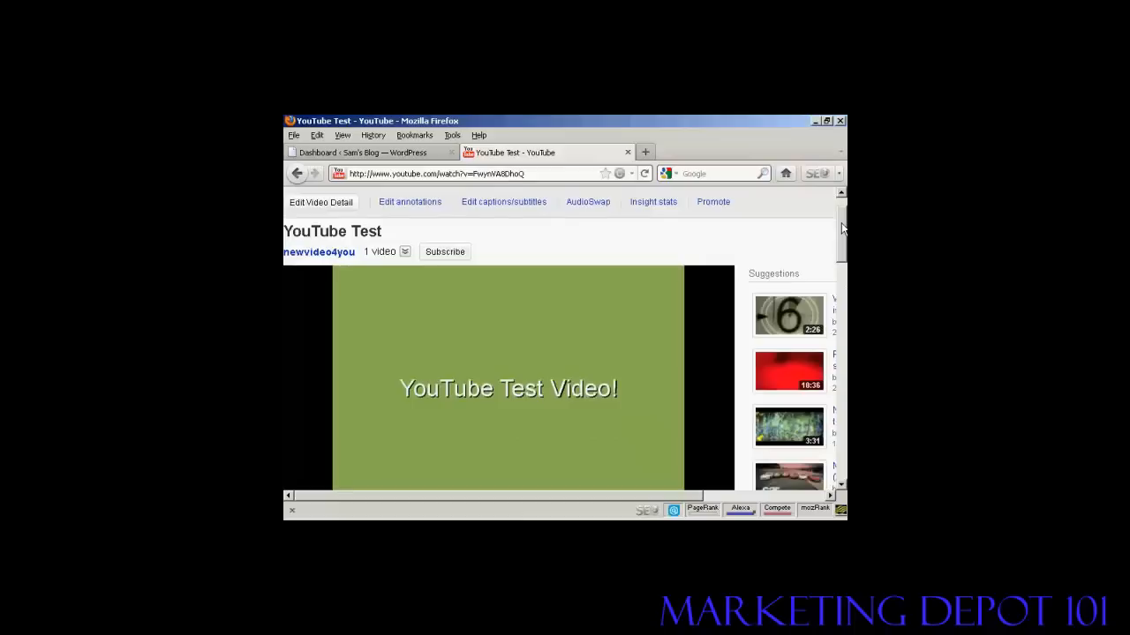
{"action": "scroll", "scroll_direction": "down", "scroll_amount": 3}
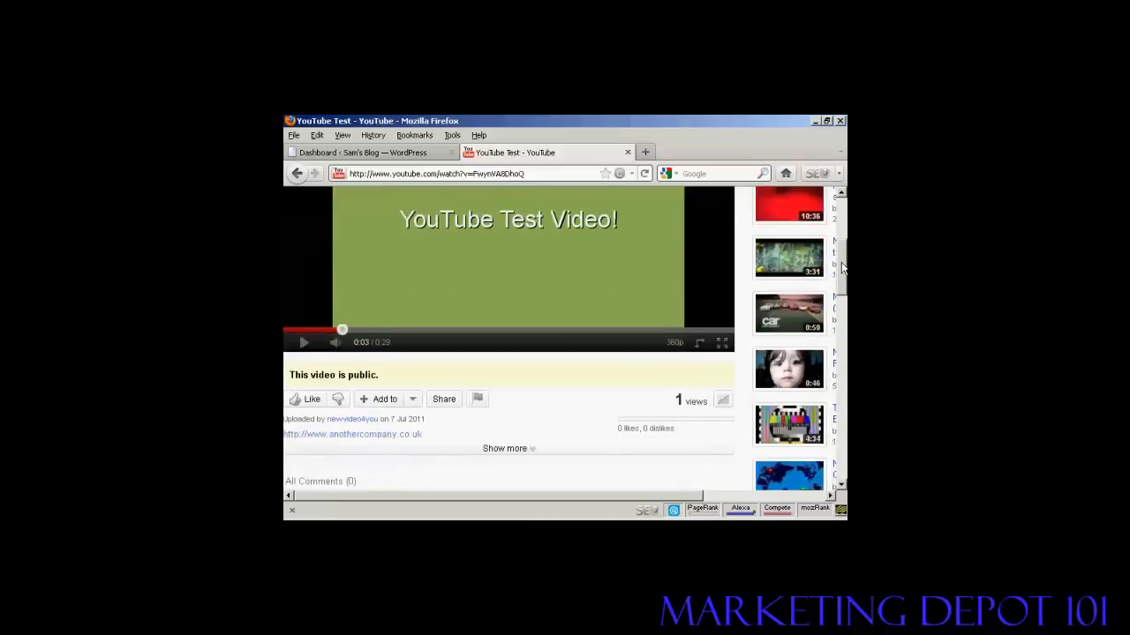
{"action": "scroll", "scroll_direction": "down", "scroll_amount": 3}
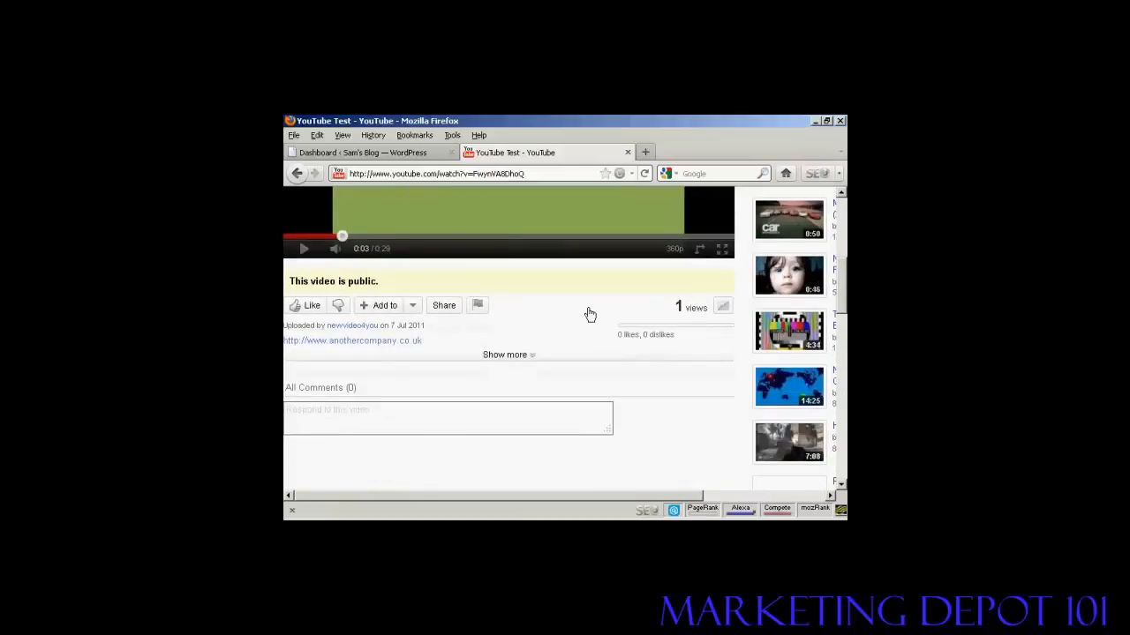
{"action": "mouse_move", "coordinate": [444, 306]}
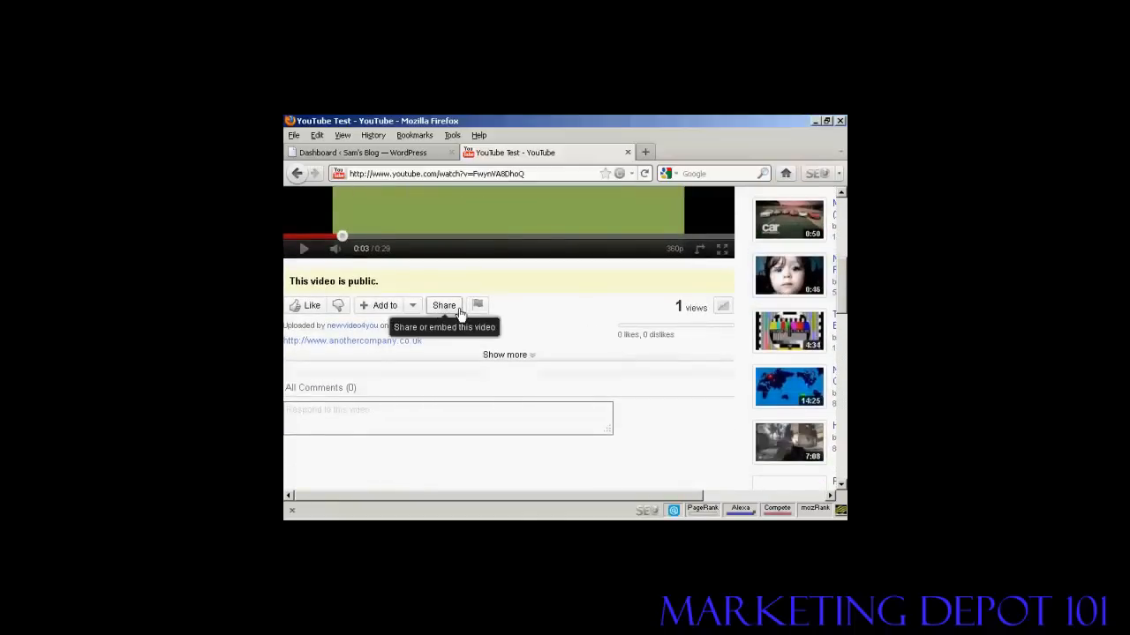
- Show the video's embed code with 'Show suggested videos' turned off
{"action": "left_click", "coordinate": [443, 305]}
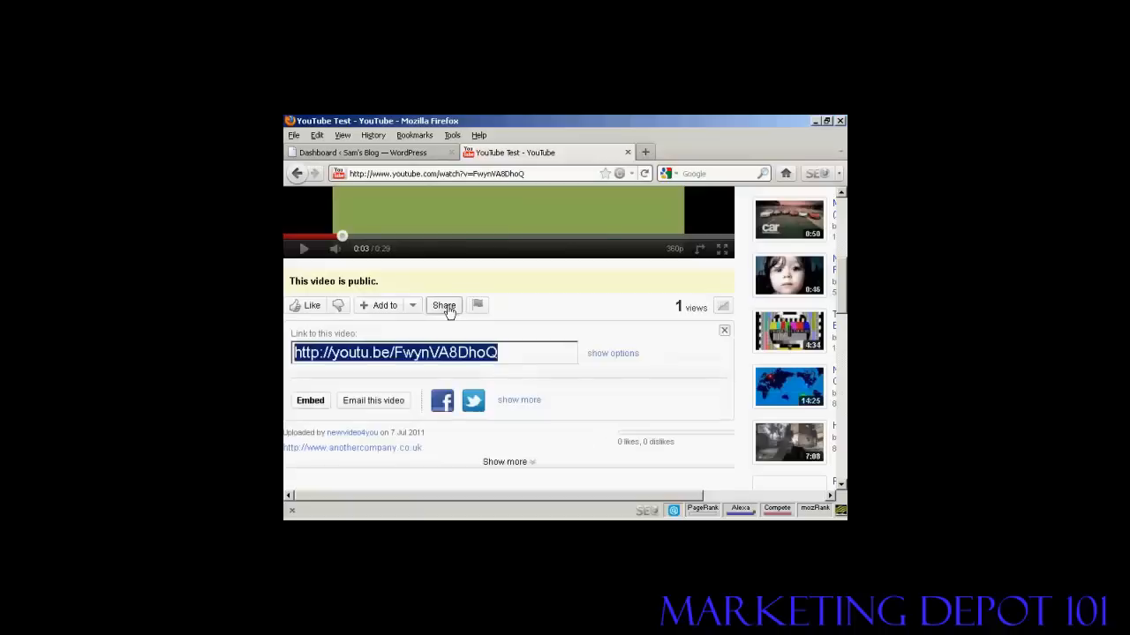
{"action": "left_click", "coordinate": [310, 400]}
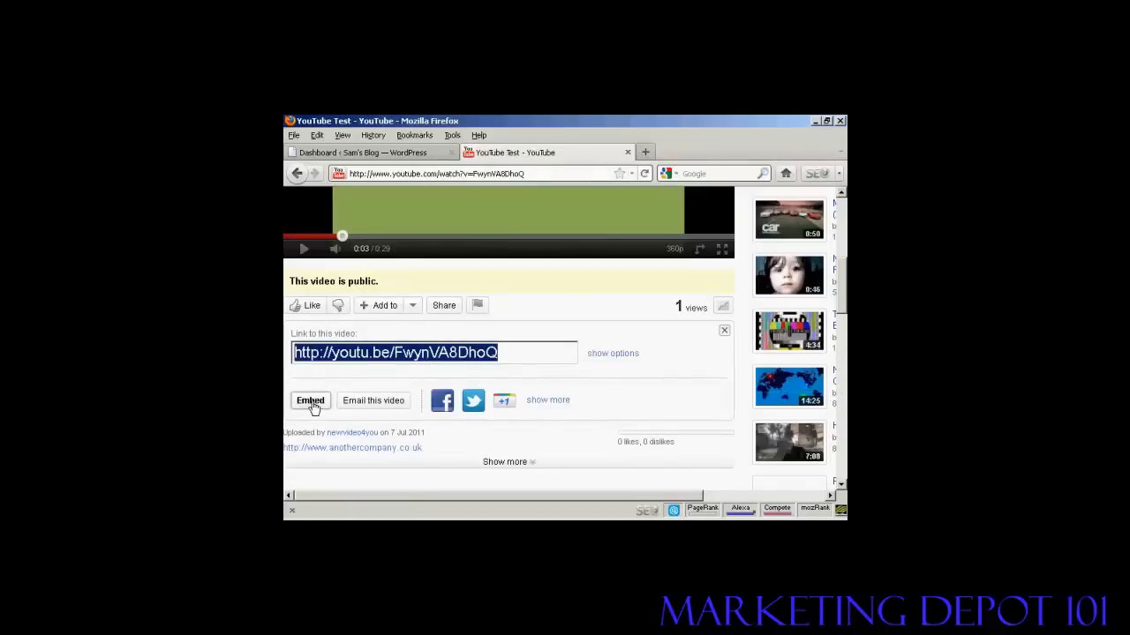
{"action": "left_click", "coordinate": [310, 399]}
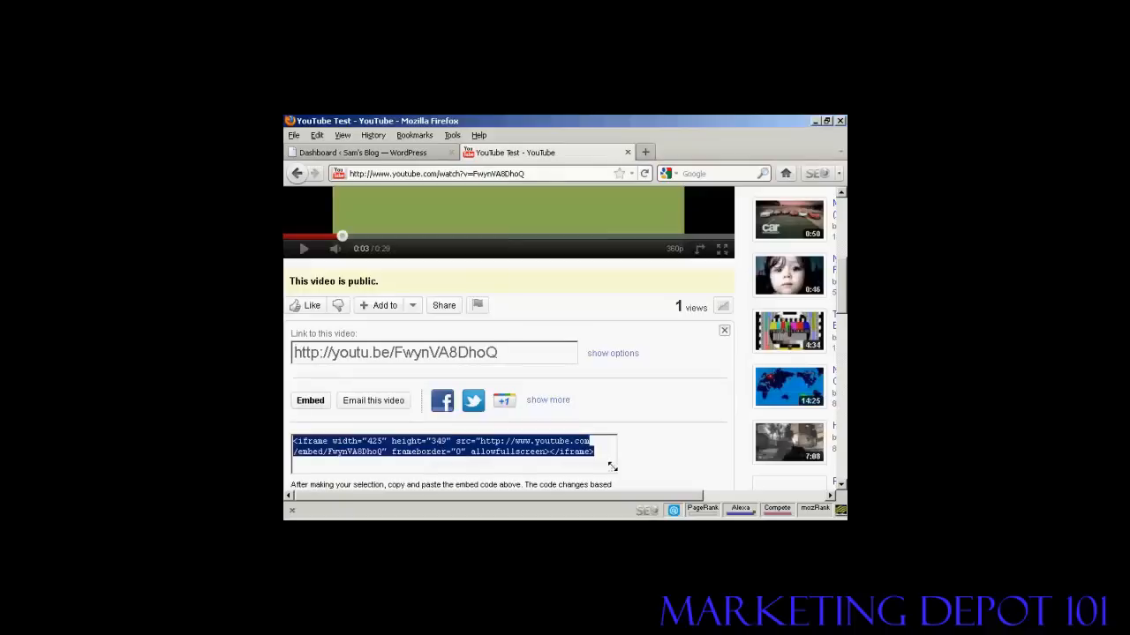
{"action": "mouse_move", "coordinate": [684, 408]}
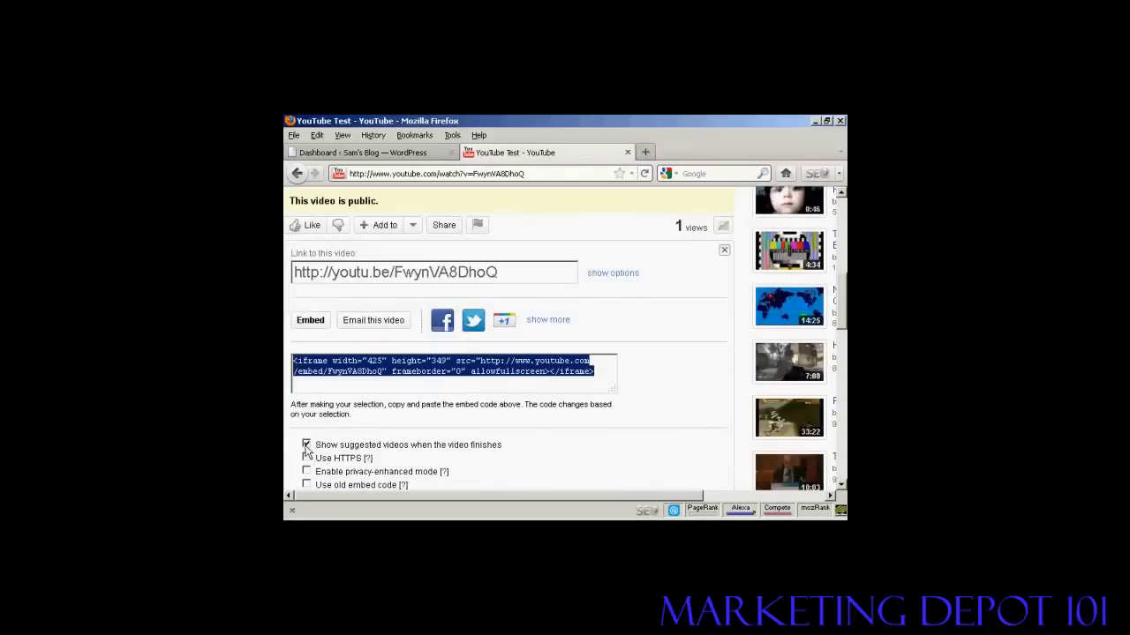
{"action": "left_click", "coordinate": [307, 444]}
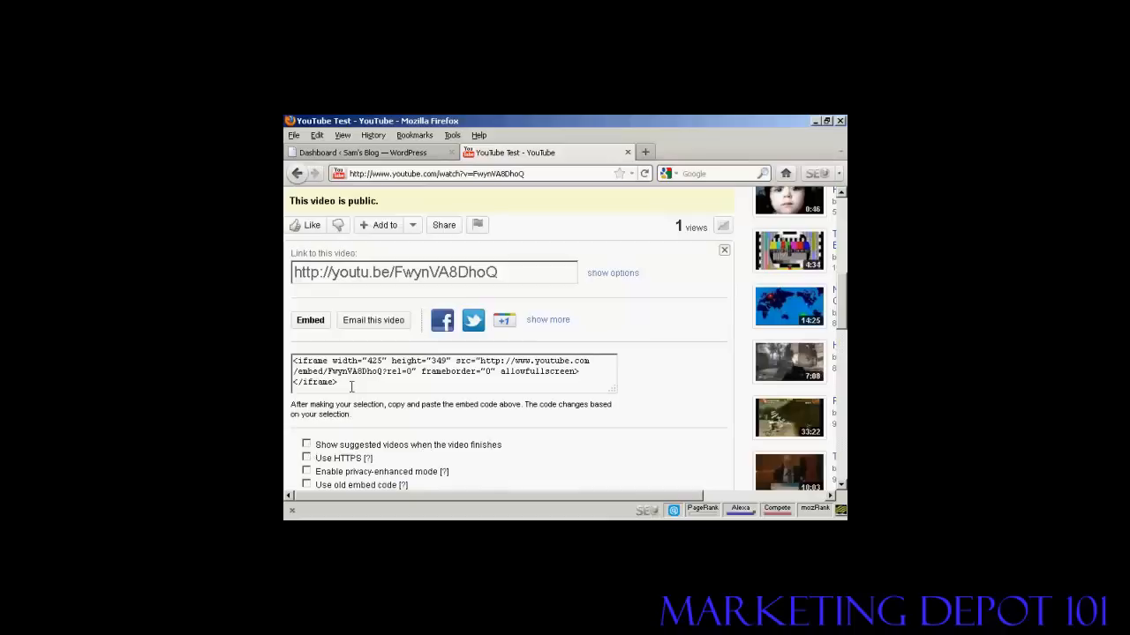
- Copy the whole embed code and return to the WordPress dashboard tab
{"action": "triple_click", "coordinate": [441, 370]}
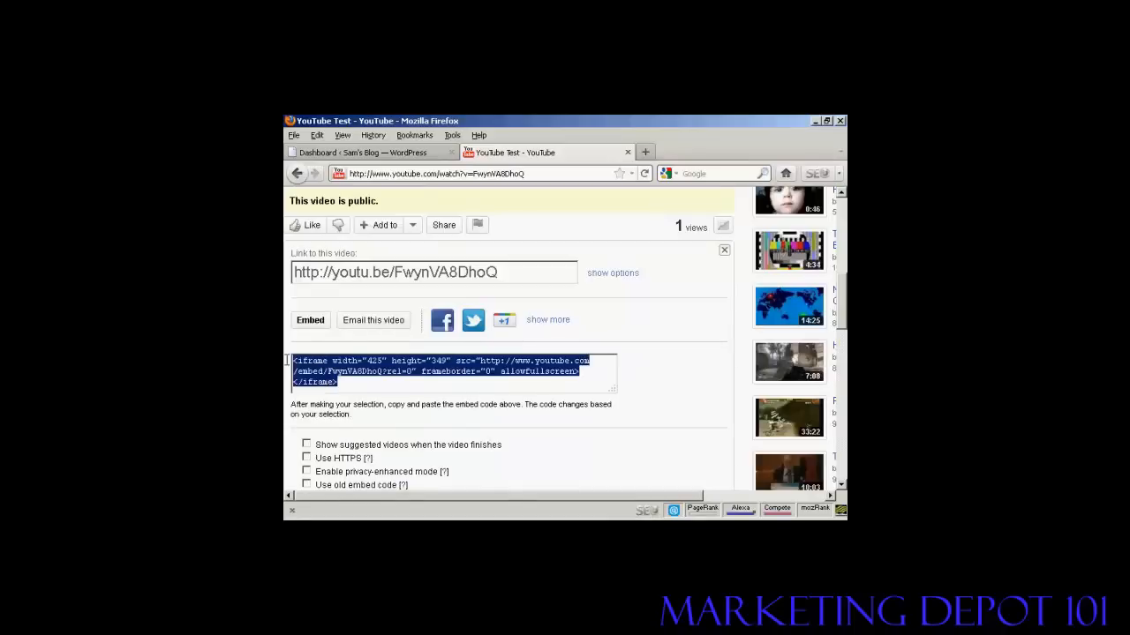
{"action": "right_click", "coordinate": [379, 371]}
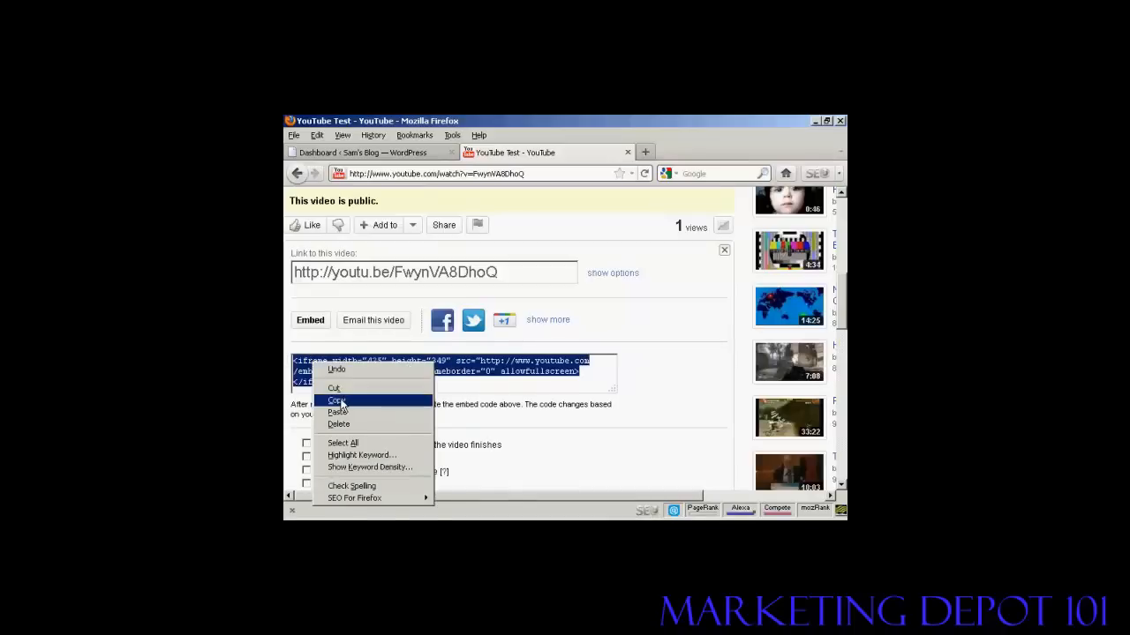
{"action": "left_click", "coordinate": [335, 399]}
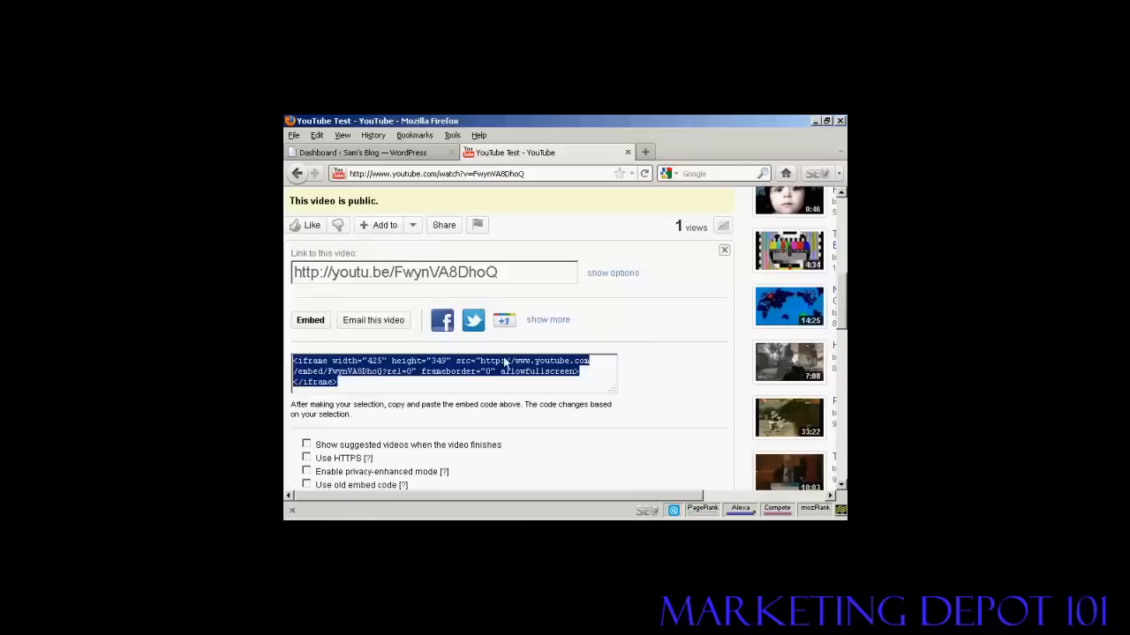
{"action": "left_click", "coordinate": [361, 151]}
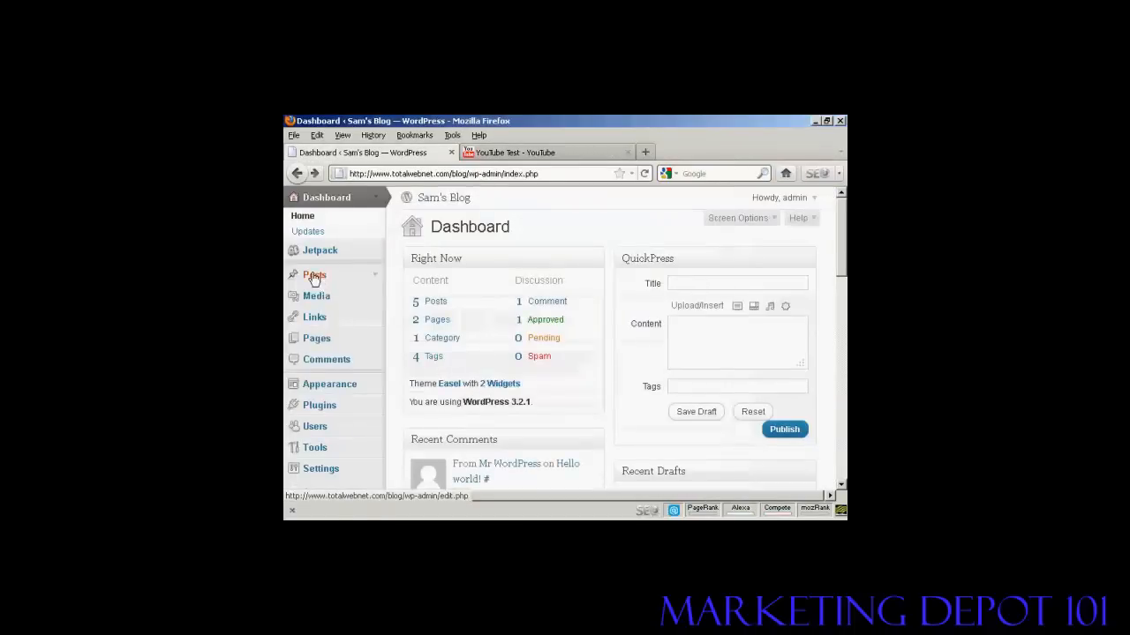
- Start a blank new post from the Posts list with the cursor in its title field
{"action": "left_click", "coordinate": [314, 276]}
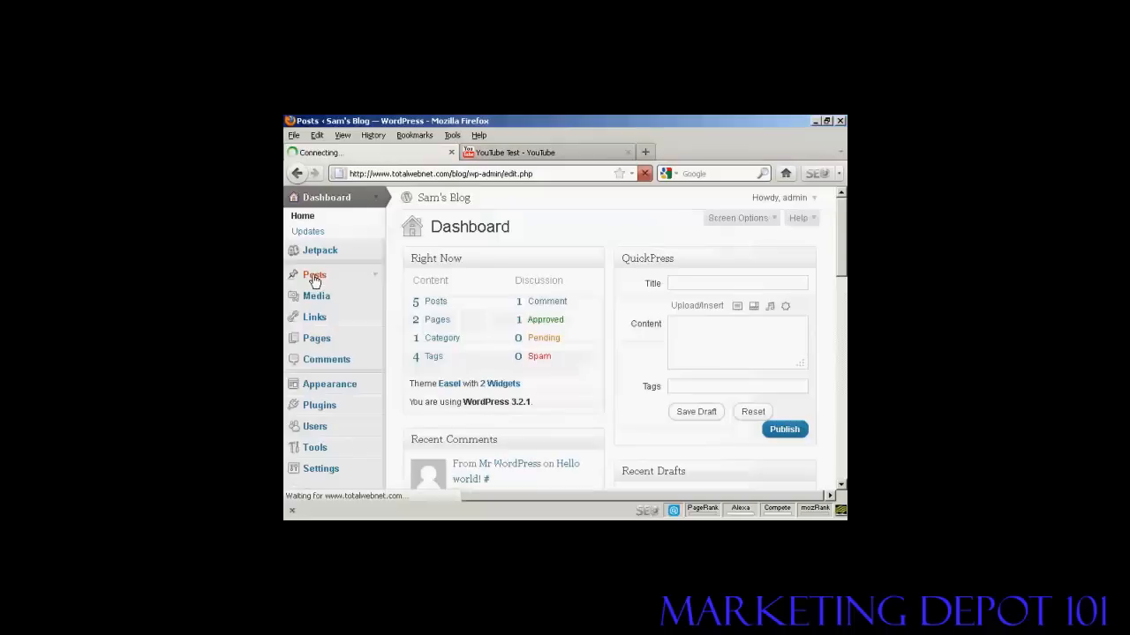
{"action": "left_click", "coordinate": [314, 276]}
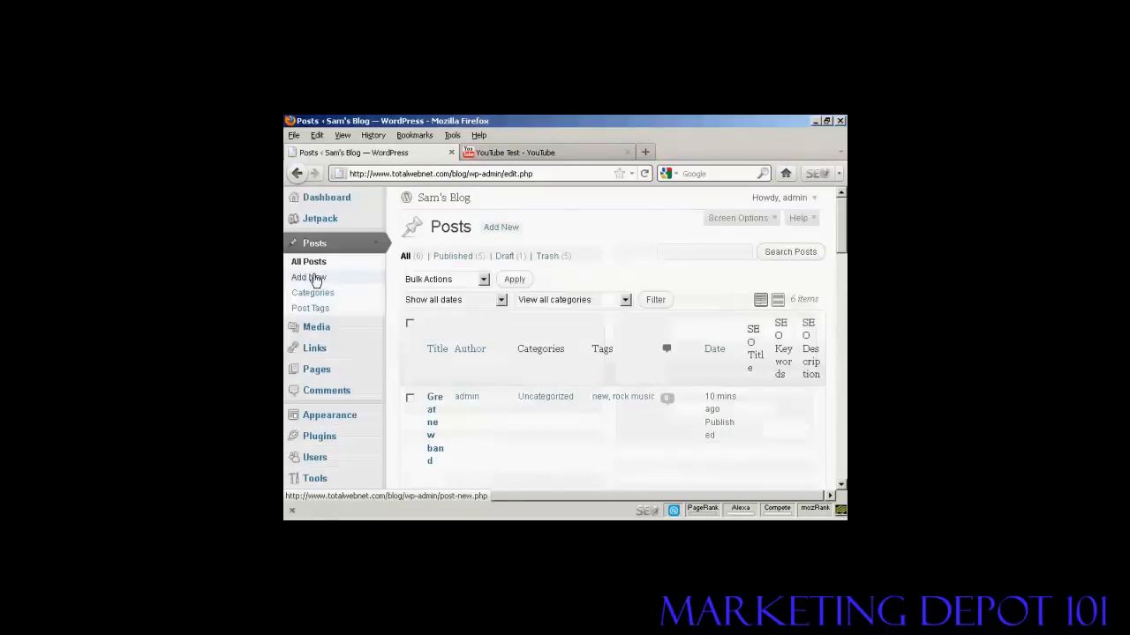
{"action": "mouse_move", "coordinate": [308, 277]}
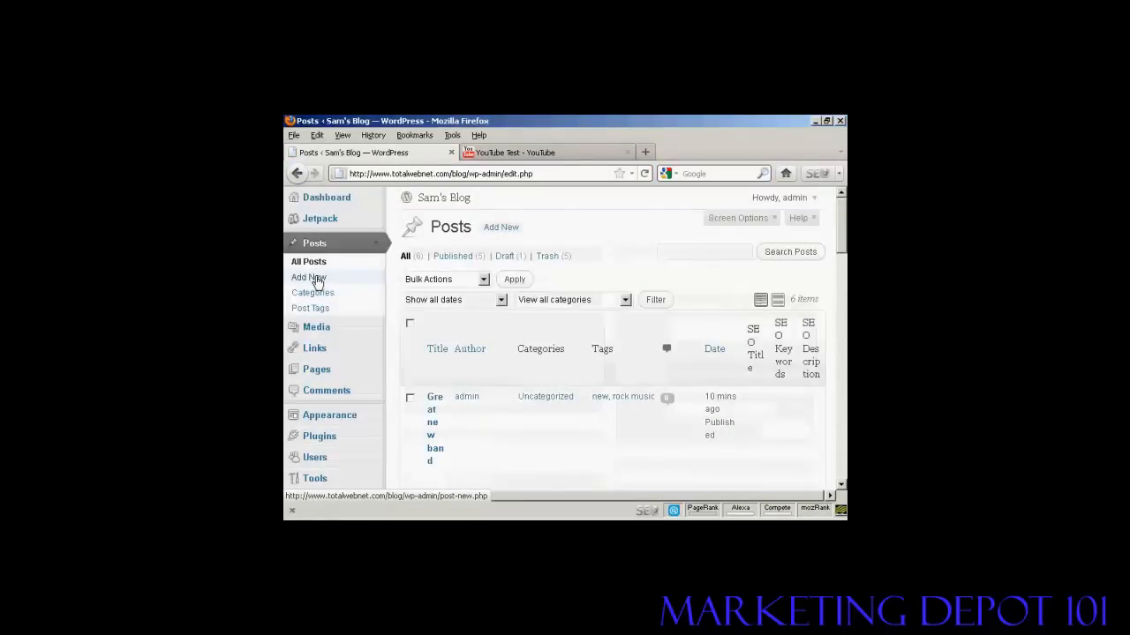
{"action": "left_click", "coordinate": [307, 277]}
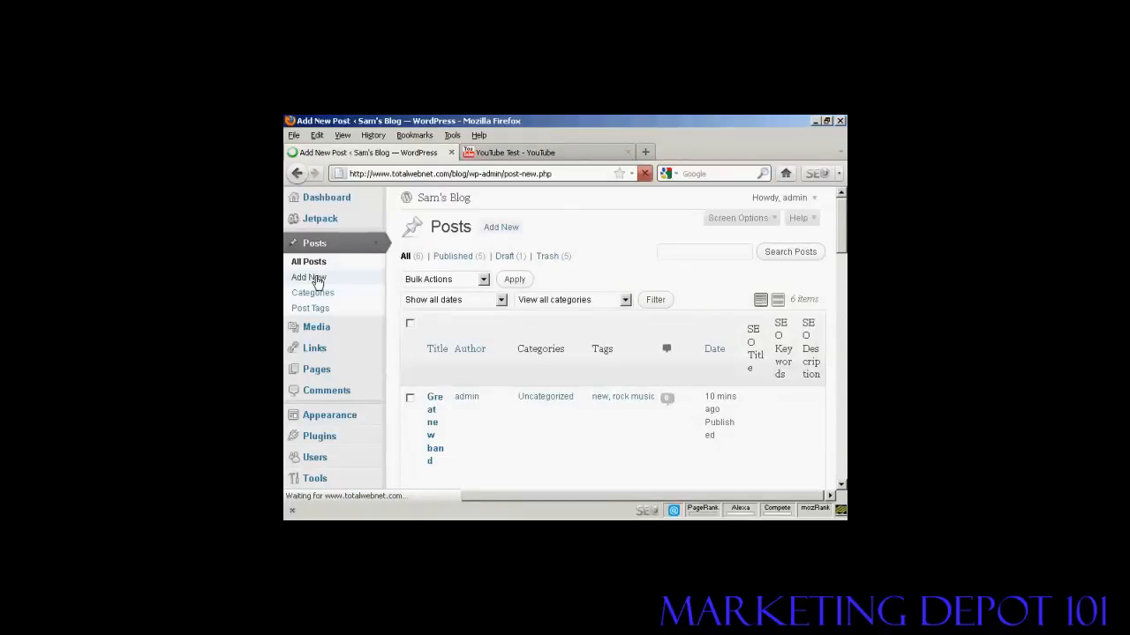
{"action": "left_click", "coordinate": [307, 275]}
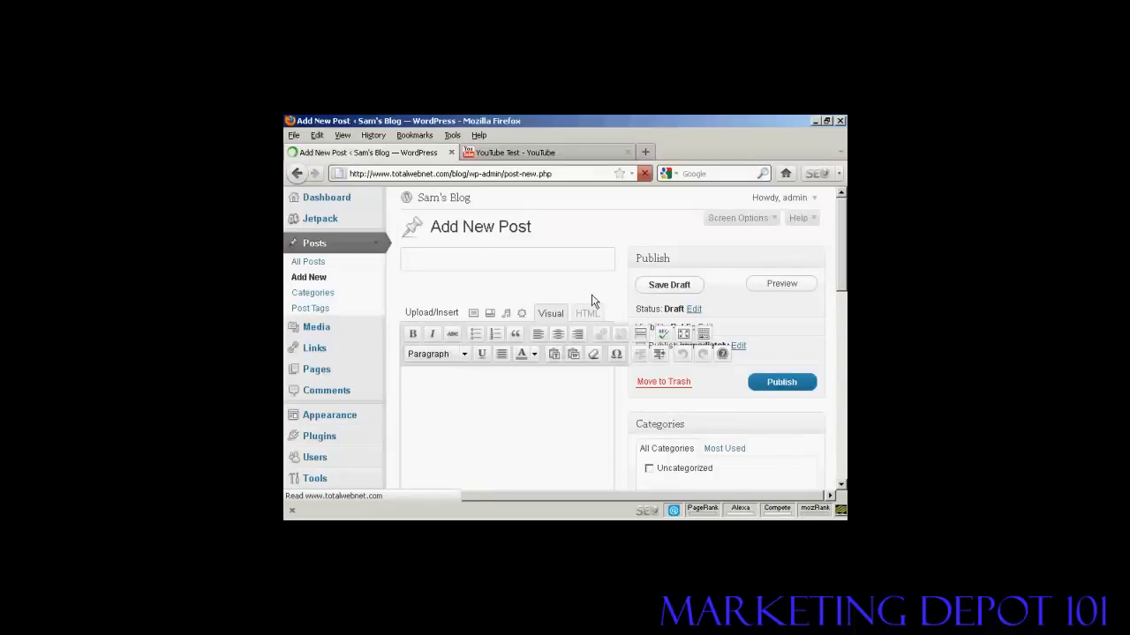
- Title the post 'YouTube Video' and write 'This is a test video I made for this video!' in its body
{"action": "type", "text": "YouTube Vi"}
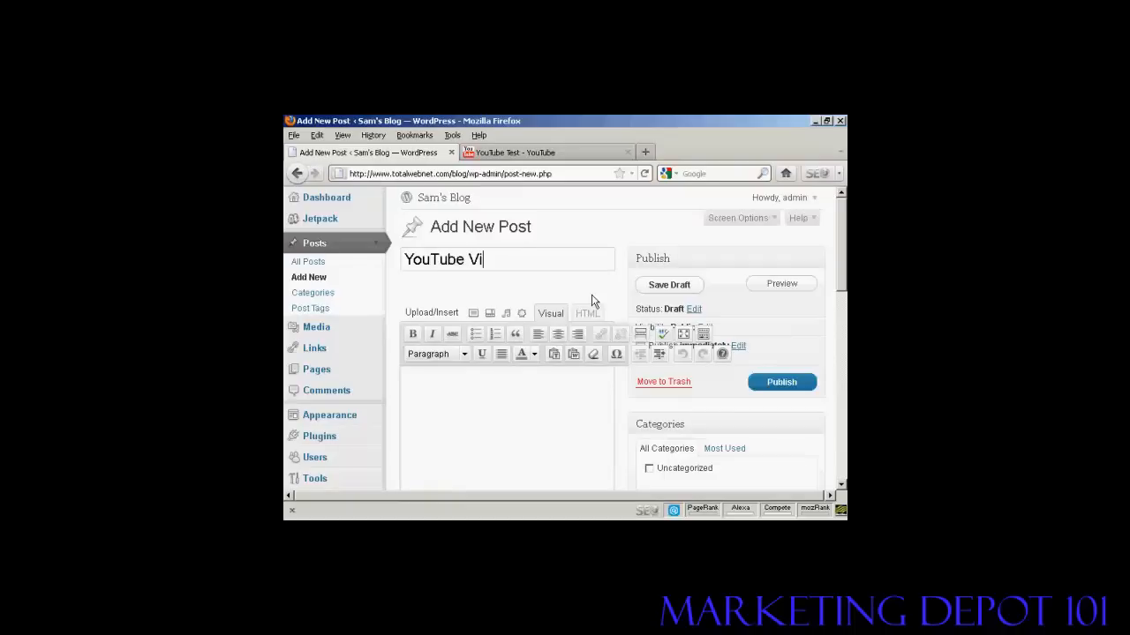
{"action": "type", "text": "deo"}
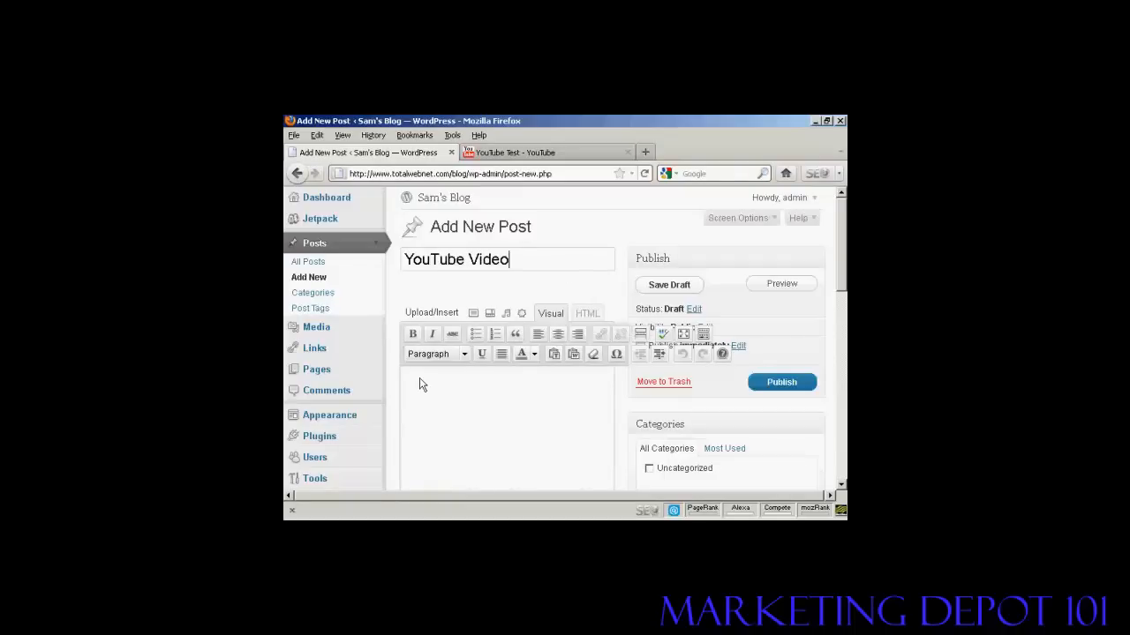
{"action": "scroll", "scroll_direction": "down", "scroll_amount": 3}
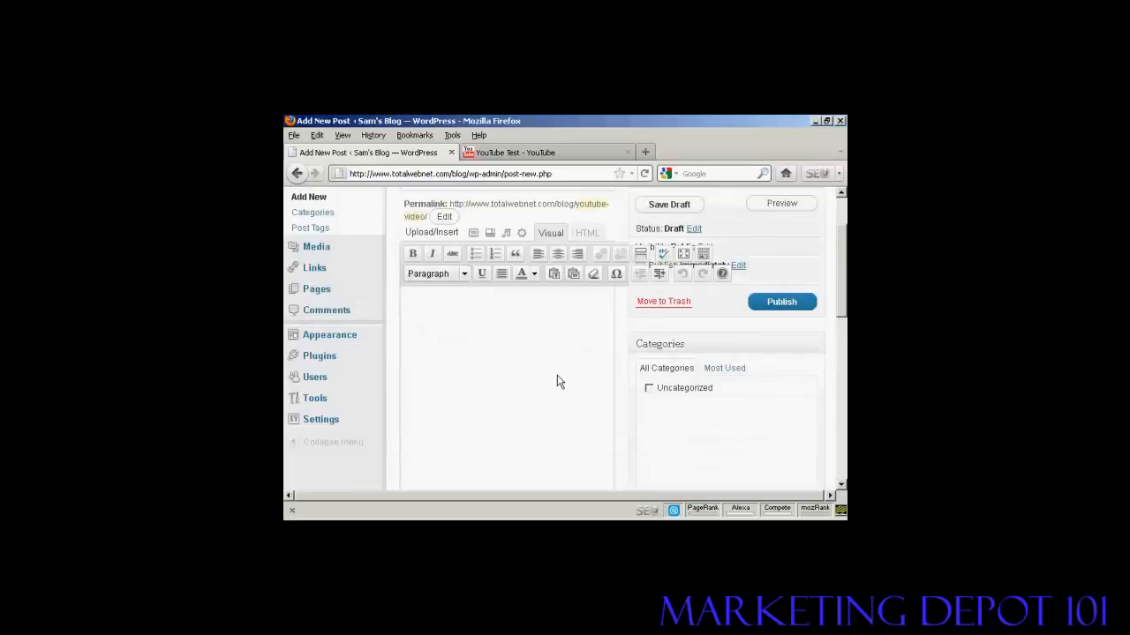
{"action": "type", "text": "This is a test video I made for th"}
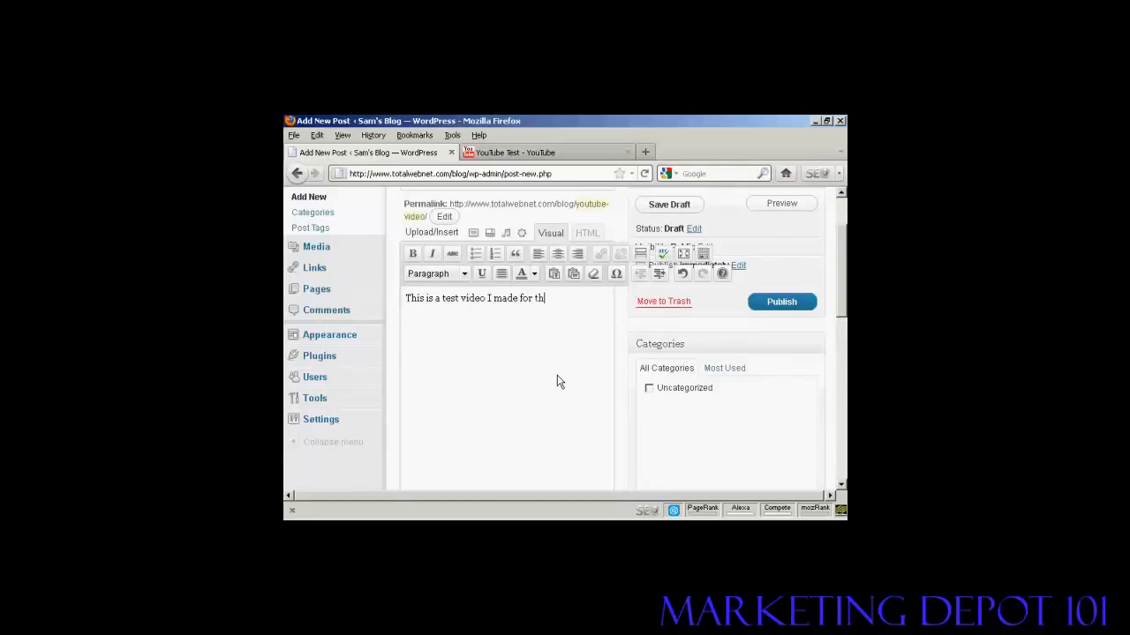
{"action": "type", "text": "is video!"}
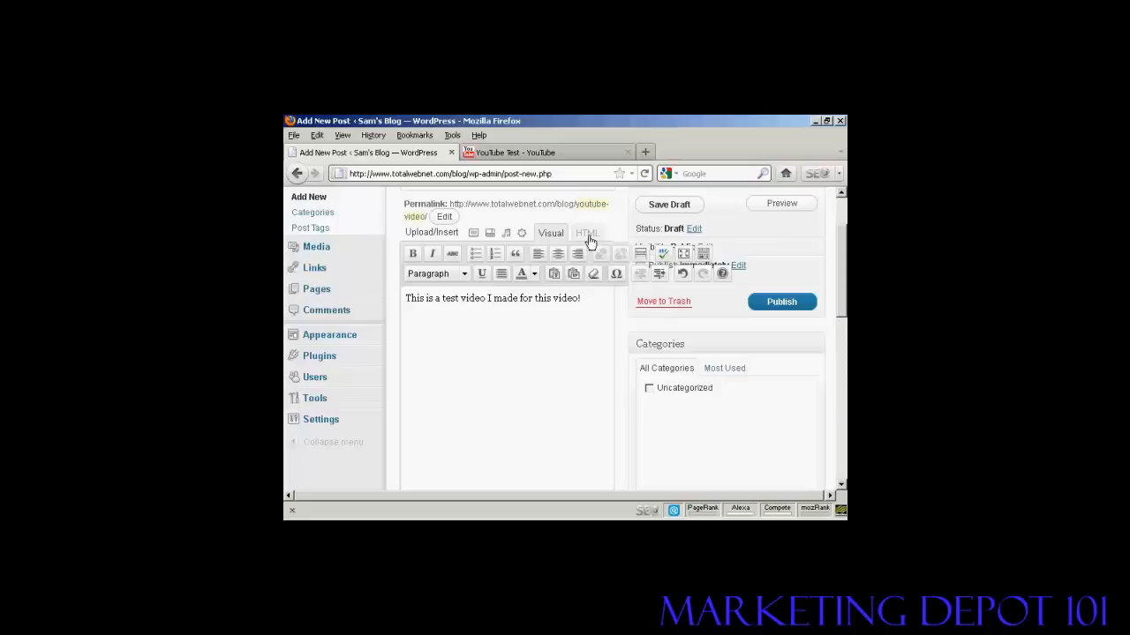
- Paste the YouTube iframe embed code (425x349, rel=0) into the post's HTML view
{"action": "left_click", "coordinate": [586, 233]}
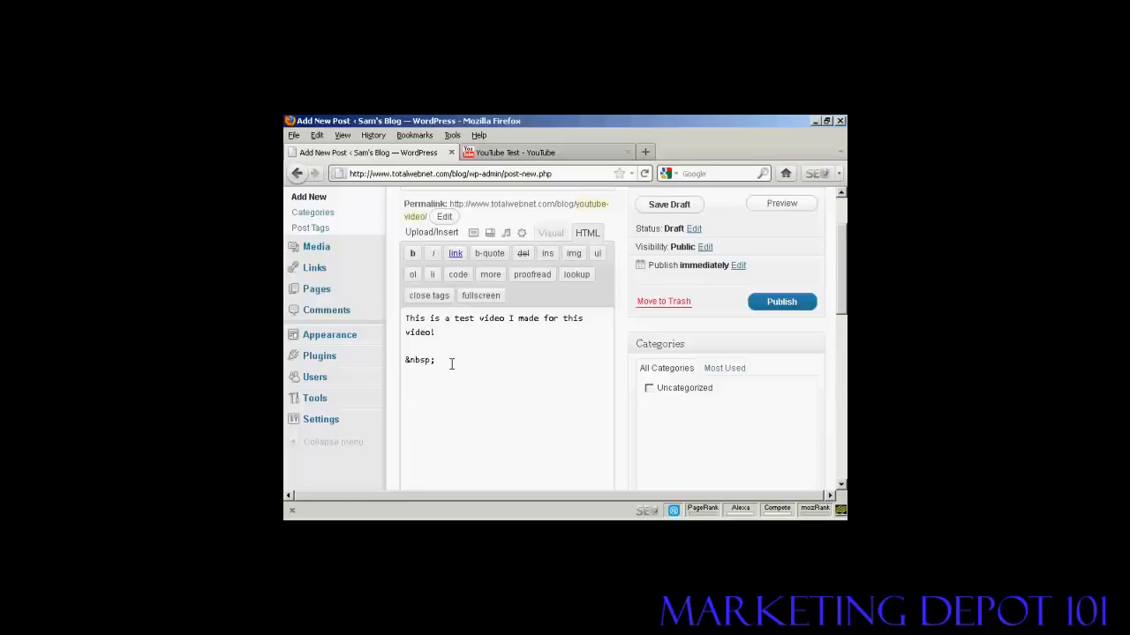
{"action": "type", "text": "<iframe width=\"425\" height=\"349\" src=\"http://www.youtube.com/embed/FwyrVA8DhoQ?rel=0\" frameborder=\"0\" allowfullscreen></iframe>"}
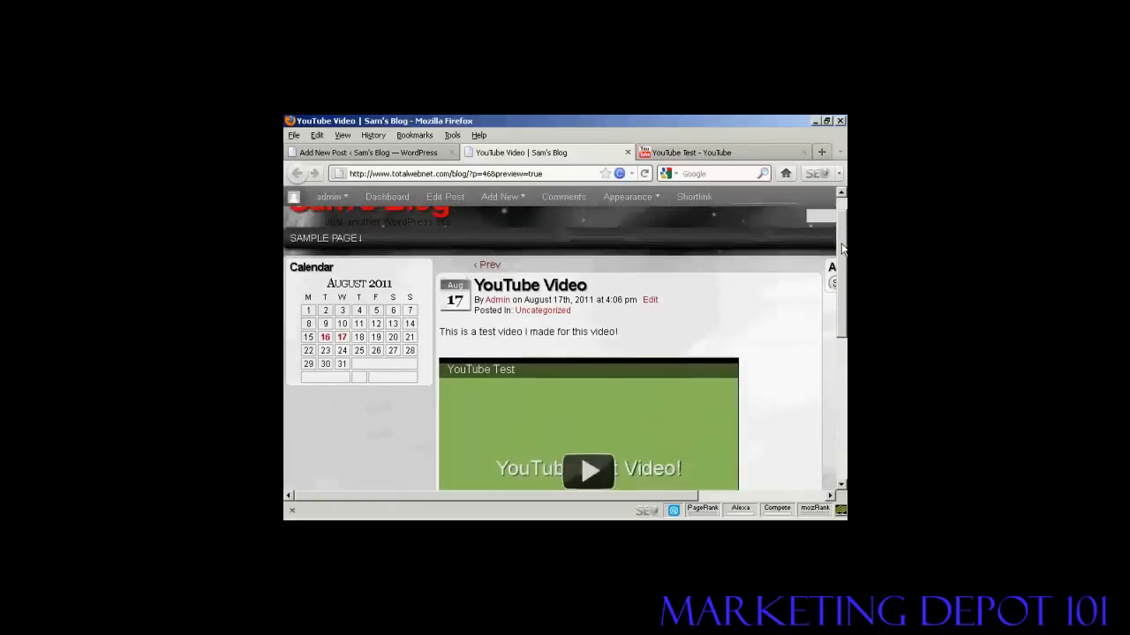
- Play the embedded YouTube Test video in the post preview to confirm it works
{"action": "scroll", "scroll_direction": "down", "scroll_amount": 3}
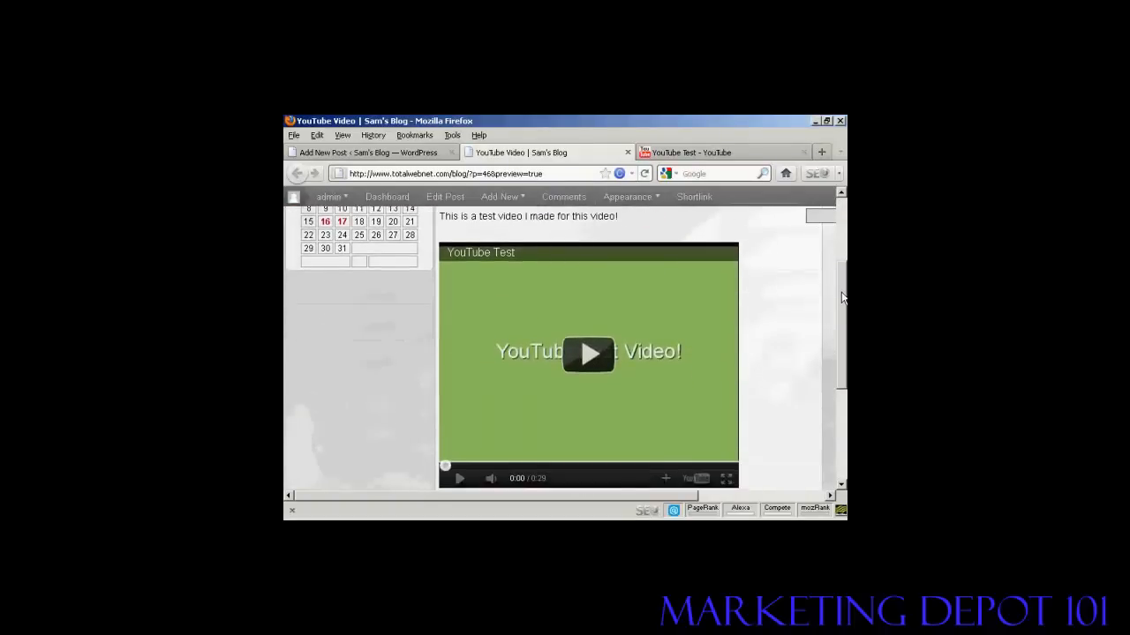
{"action": "scroll", "scroll_direction": "down", "scroll_amount": 3}
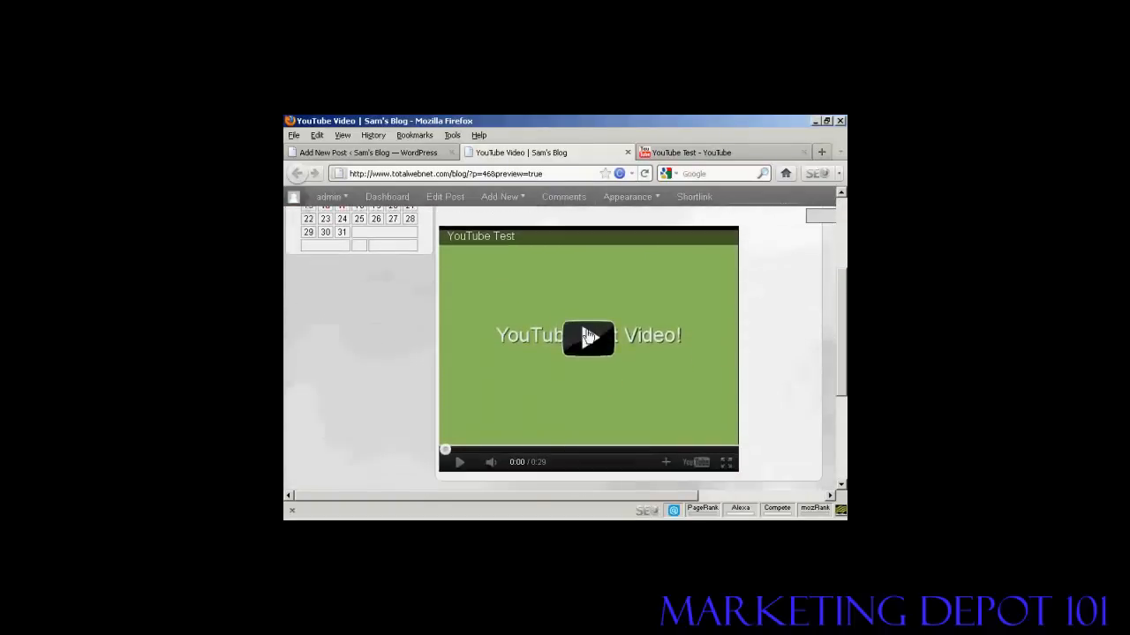
{"action": "left_click", "coordinate": [588, 339]}
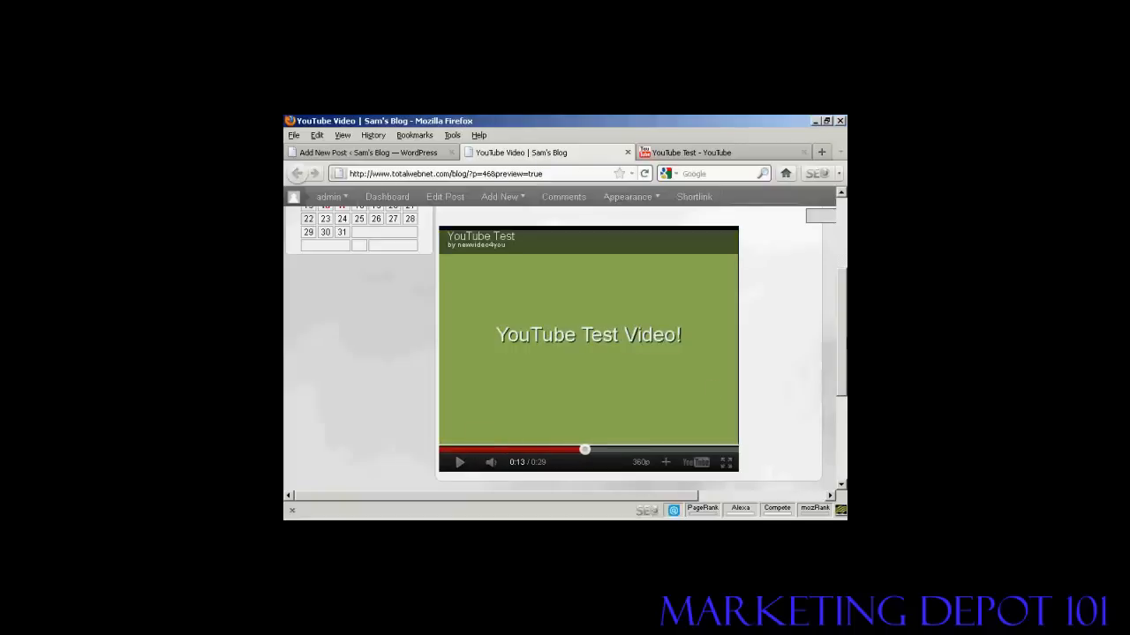
{"action": "mouse_move", "coordinate": [840, 353]}
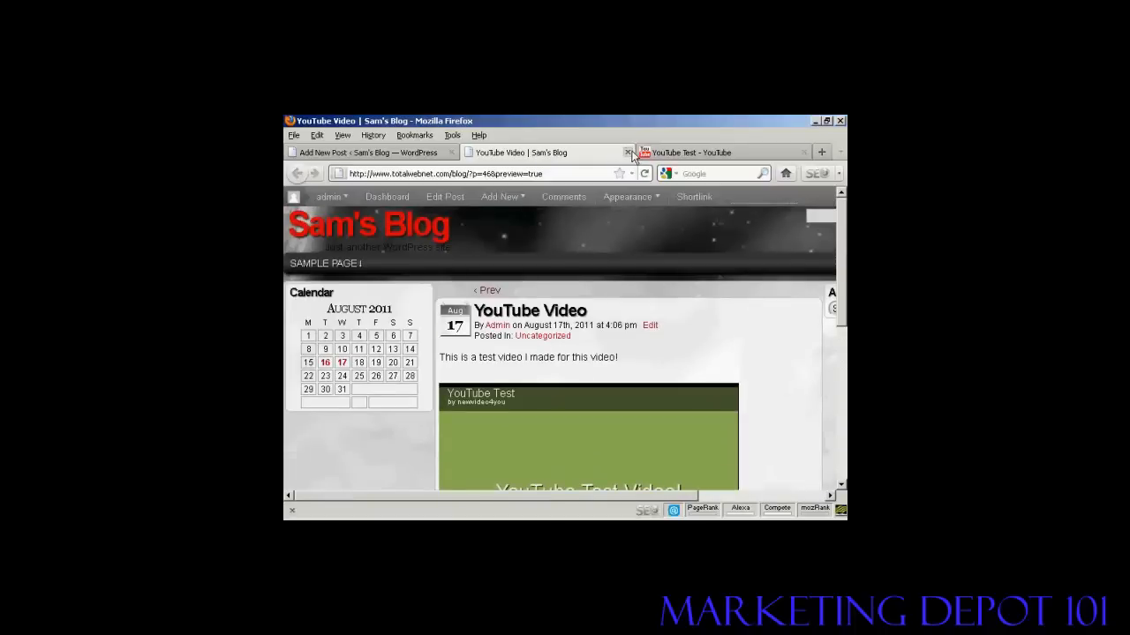
- Back in the draft, check the embed in Visual view, then return to the HTML code
{"action": "left_click", "coordinate": [370, 151]}
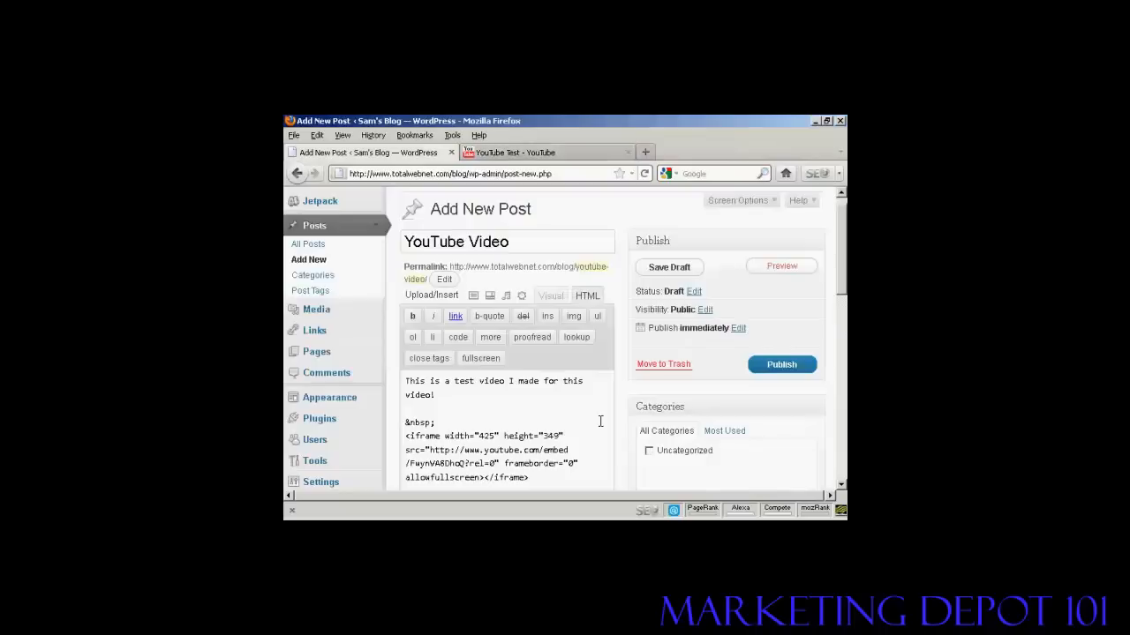
{"action": "mouse_move", "coordinate": [589, 385]}
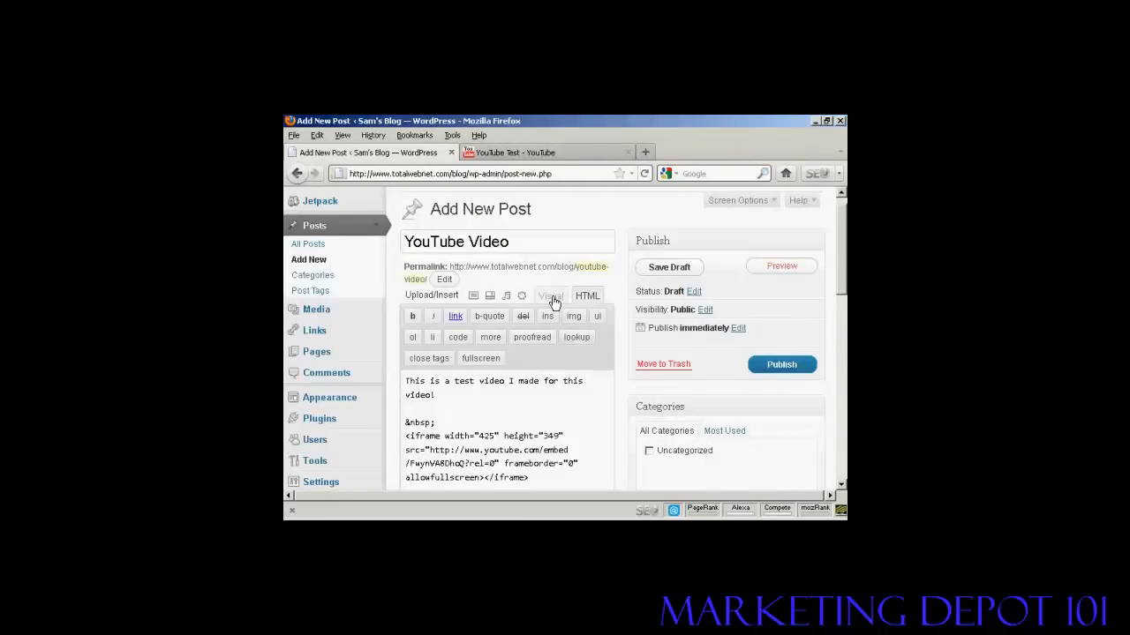
{"action": "left_click", "coordinate": [551, 297]}
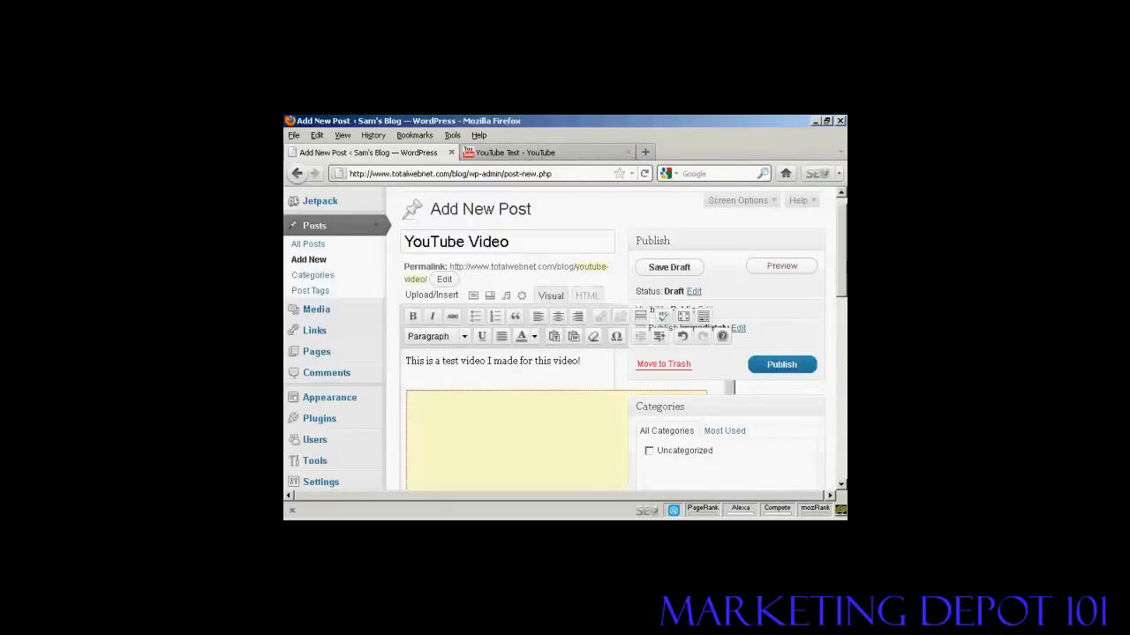
{"action": "scroll", "scroll_direction": "down", "scroll_amount": 3}
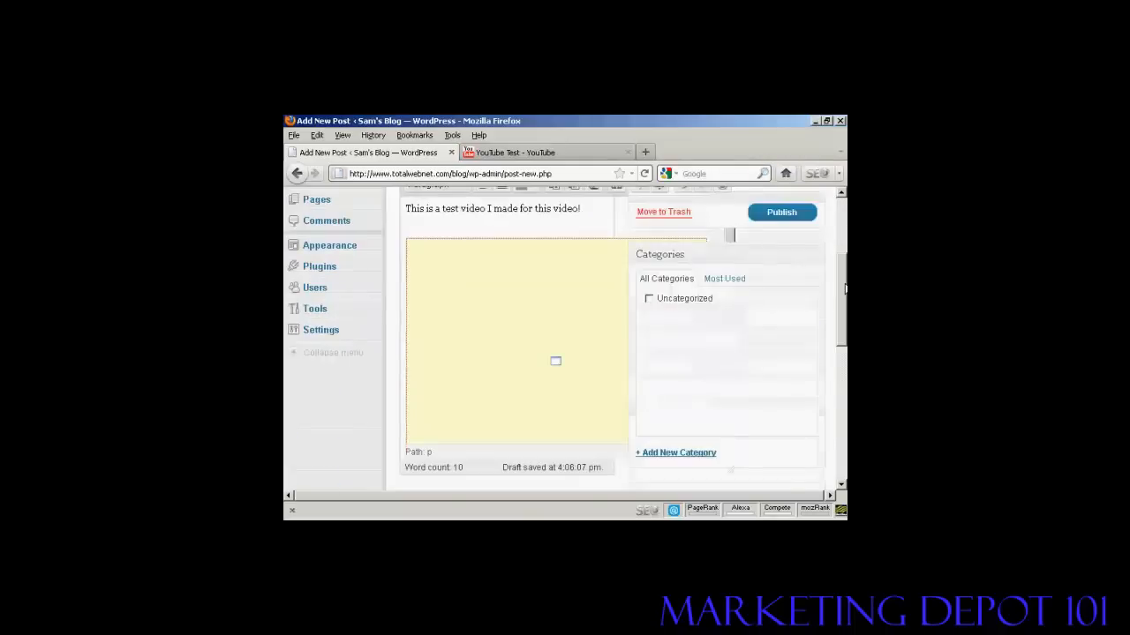
{"action": "scroll", "scroll_direction": "down", "scroll_amount": 3}
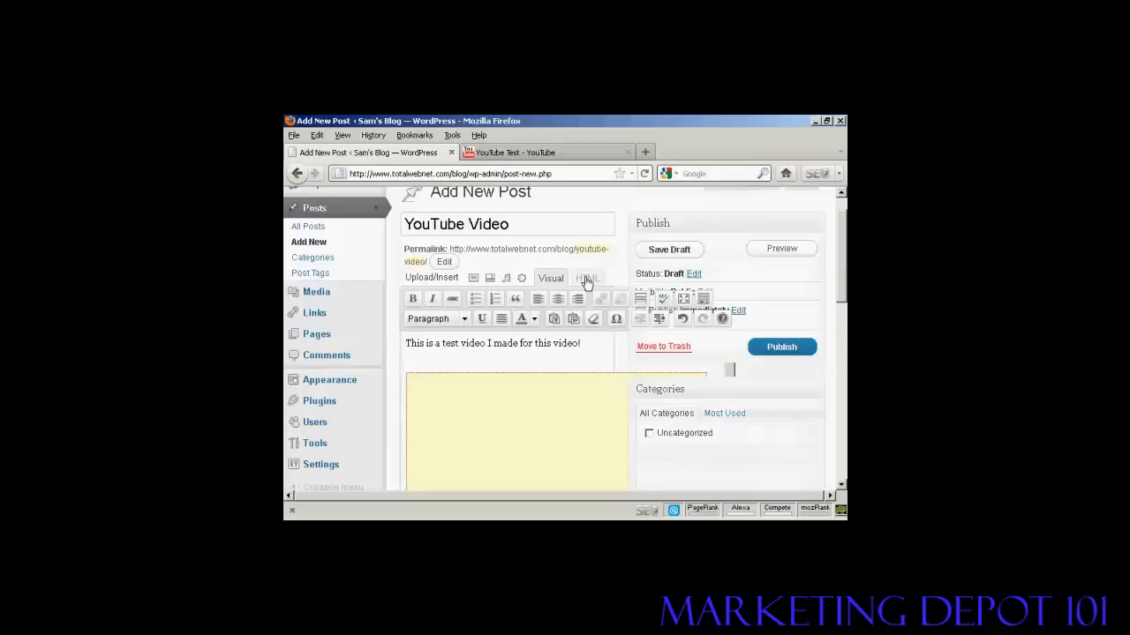
{"action": "left_click", "coordinate": [586, 279]}
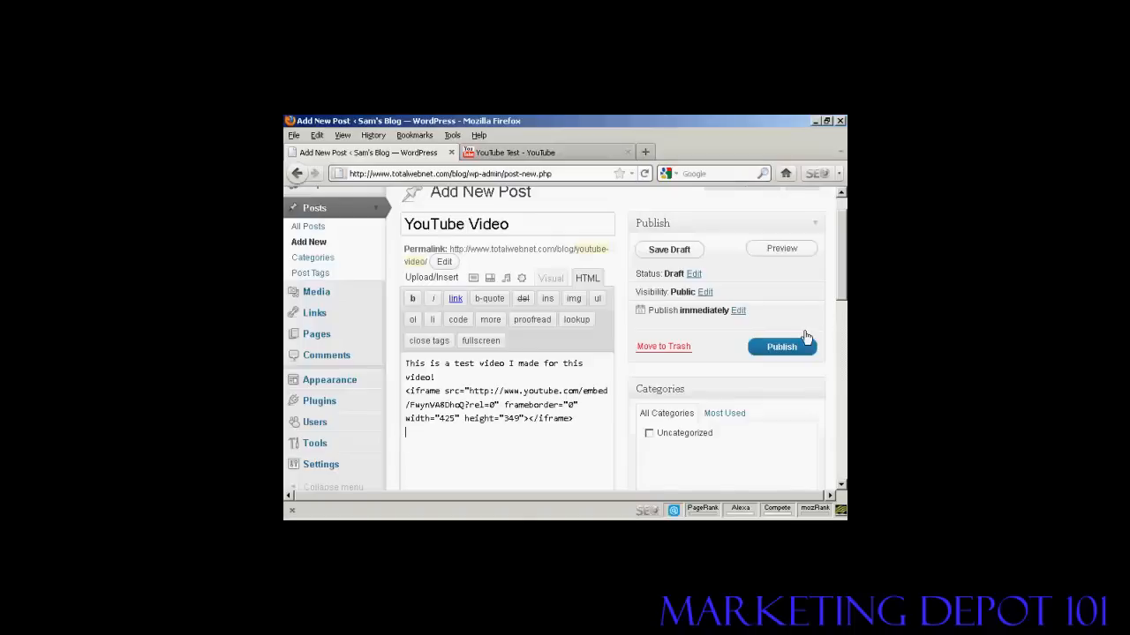
- Publish the 'YouTube Video' post
{"action": "left_click", "coordinate": [782, 346]}
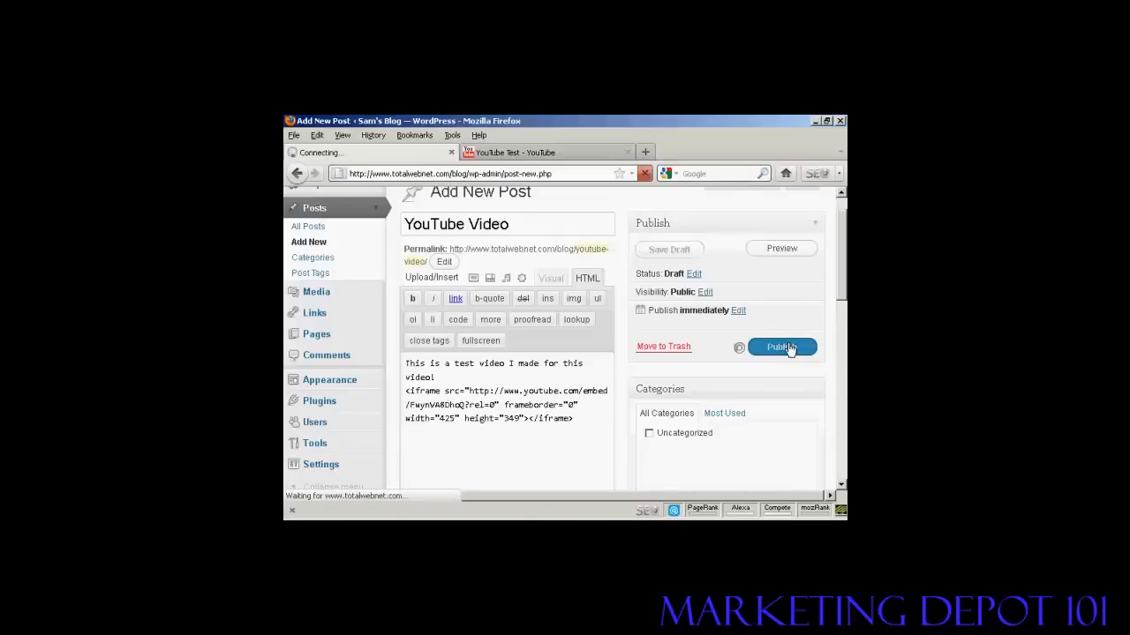
{"action": "left_click", "coordinate": [782, 346]}
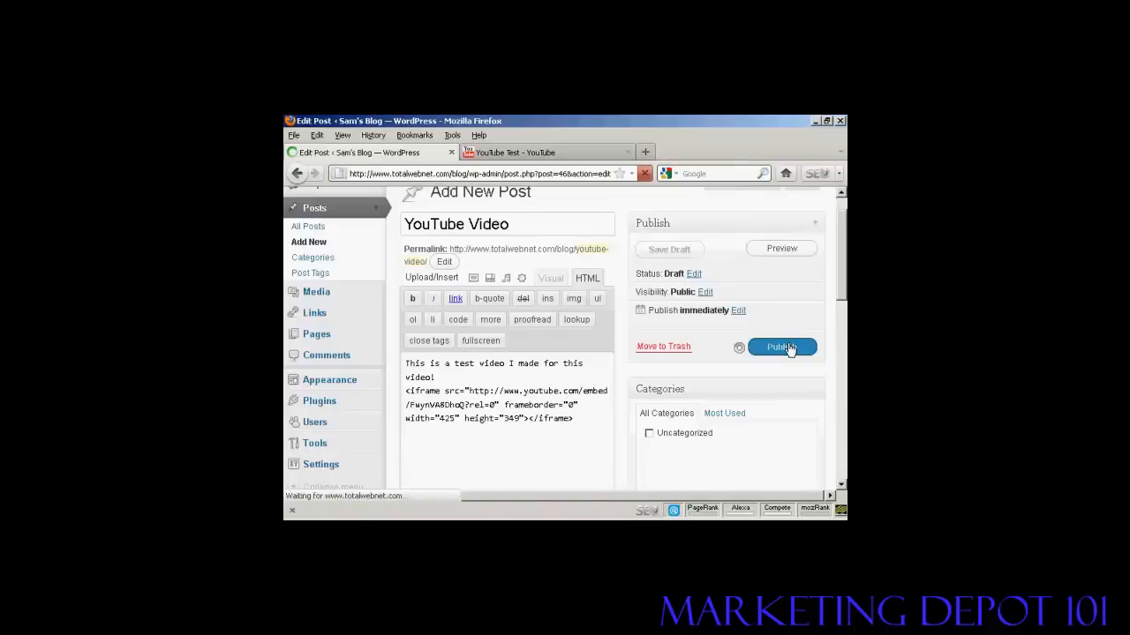
{"action": "left_click", "coordinate": [782, 346]}
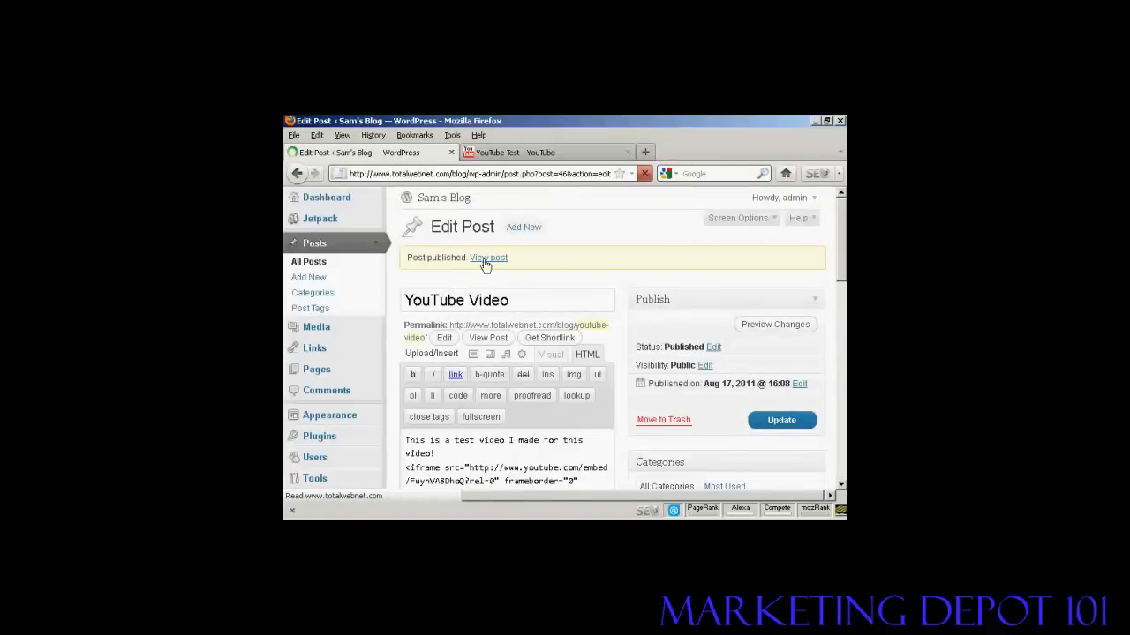
- View the published post live on the blog with its embedded video player
{"action": "left_click", "coordinate": [487, 258]}
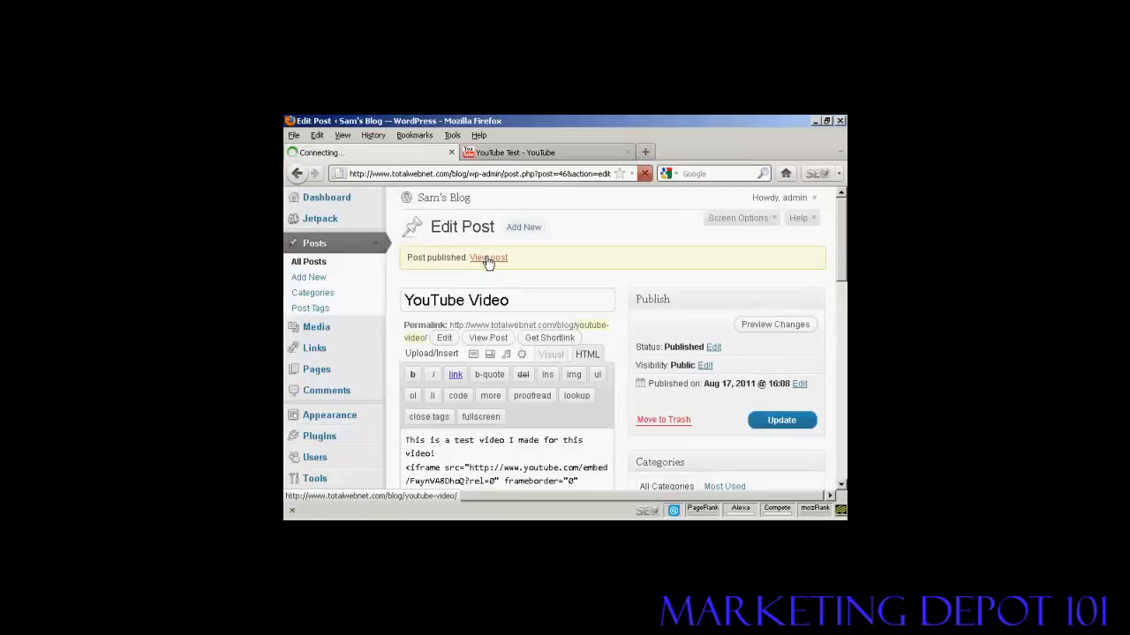
{"action": "left_click", "coordinate": [487, 258]}
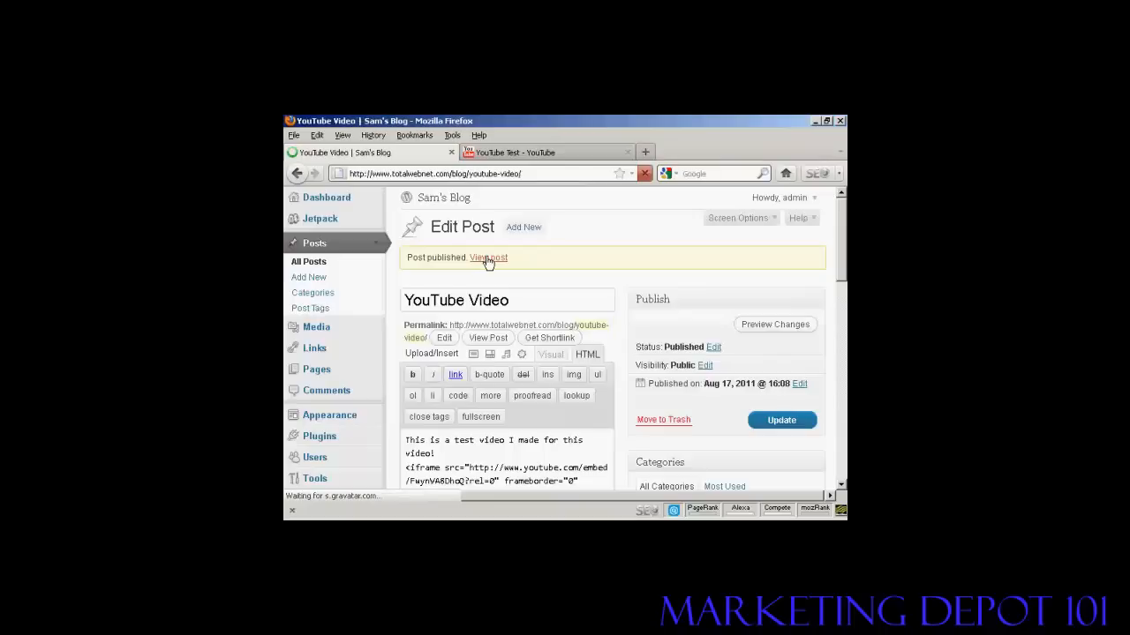
{"action": "left_click", "coordinate": [488, 258]}
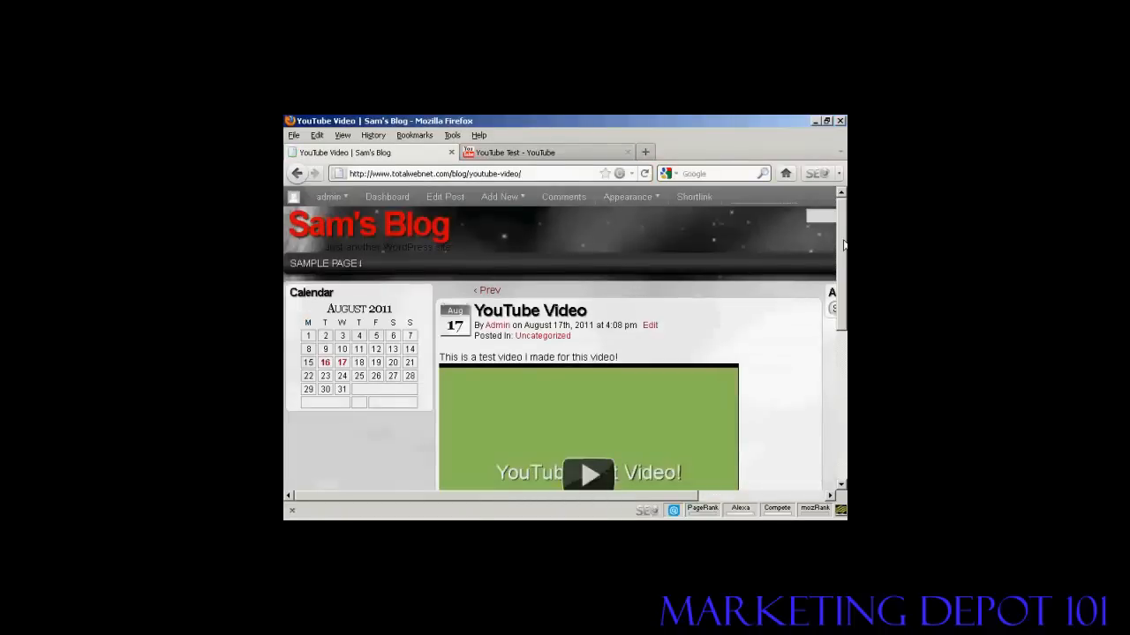
{"action": "scroll", "scroll_direction": "down", "scroll_amount": 3}
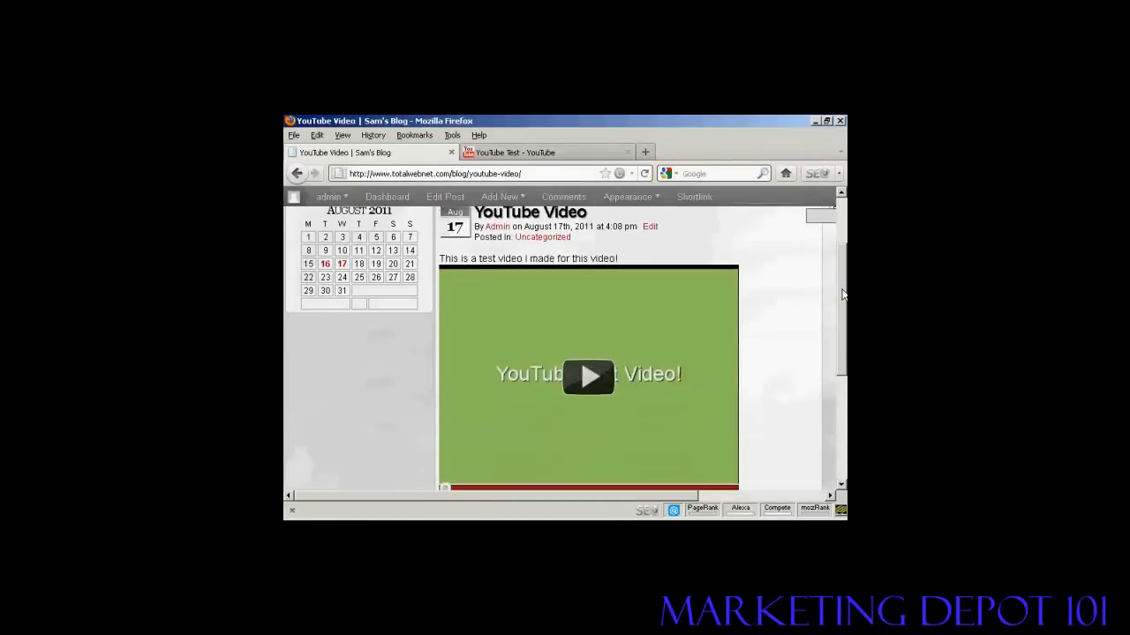